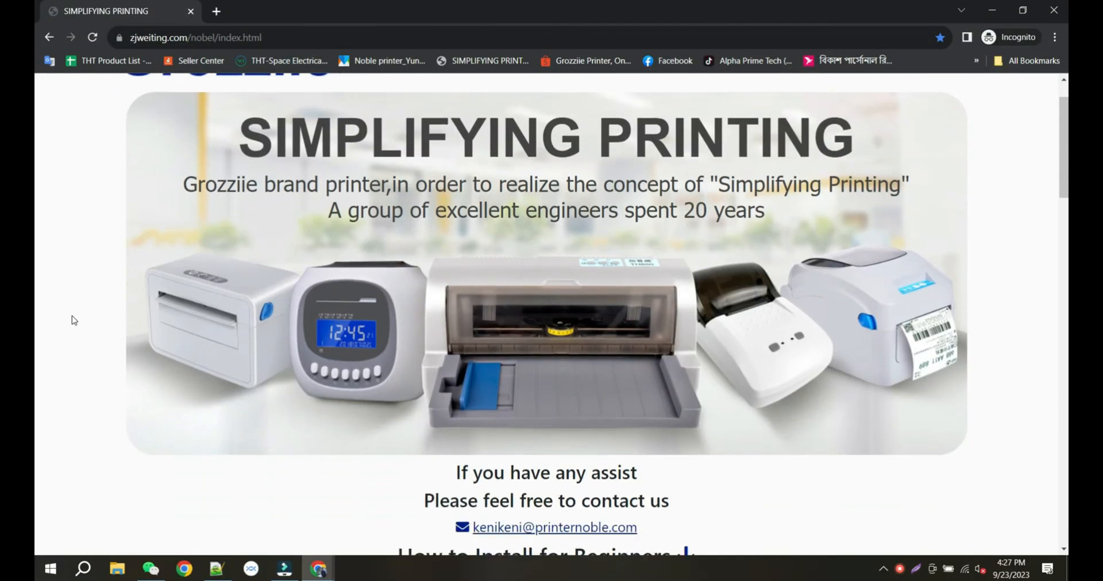
Scroll the zjweiting.com page down to the Driver Download section
scroll(down, 3)
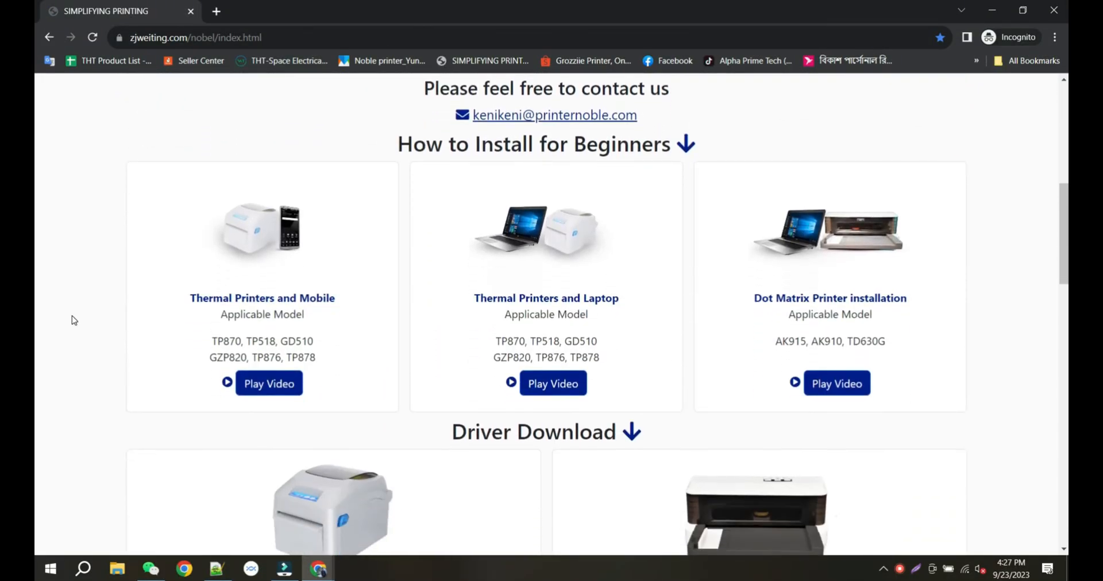
scroll(down, 3)
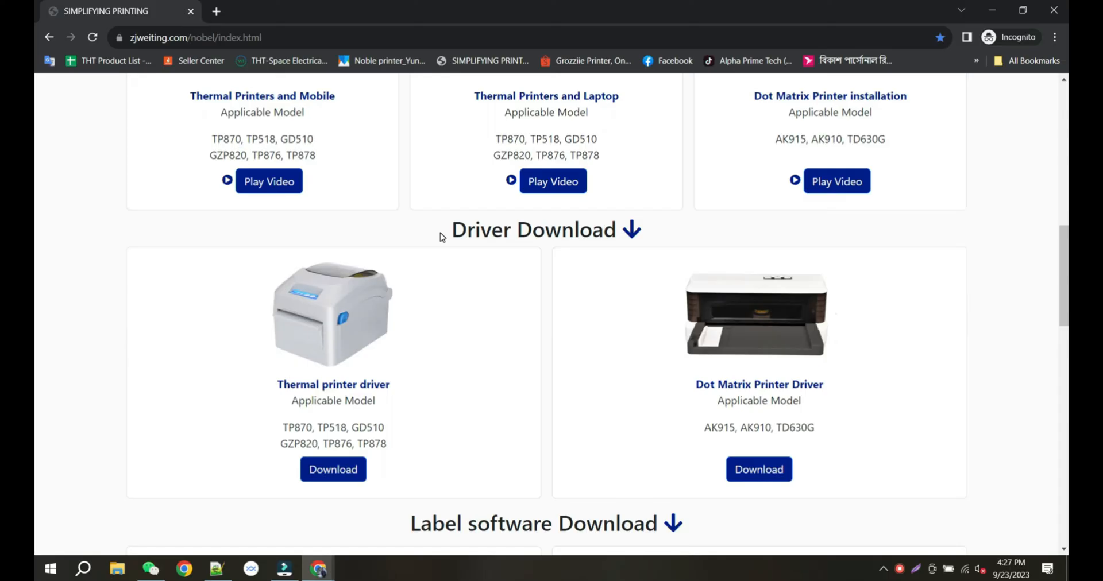
mouse_move(331, 445)
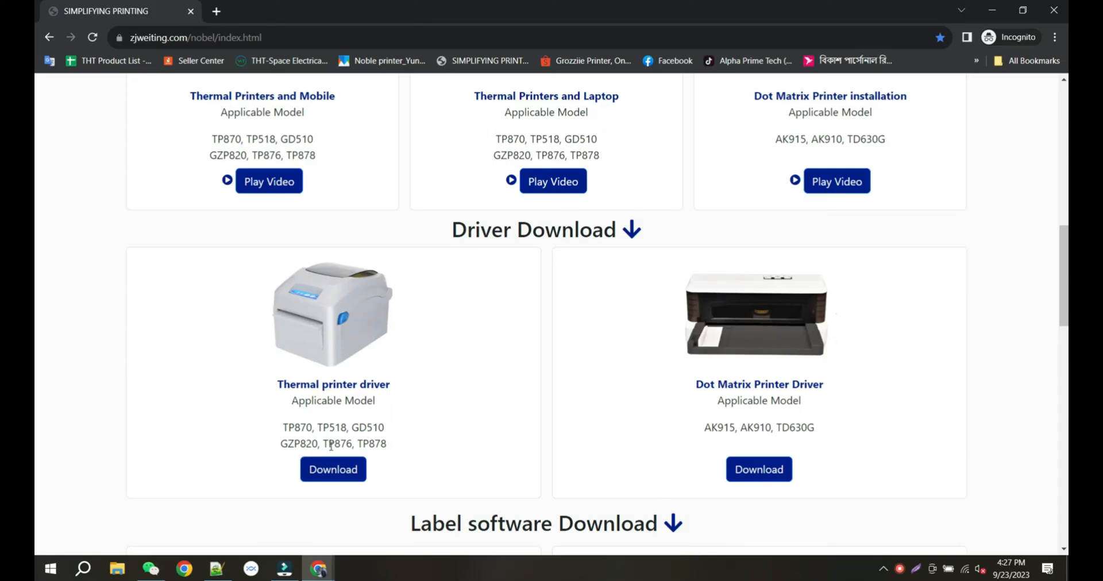
mouse_move(333, 470)
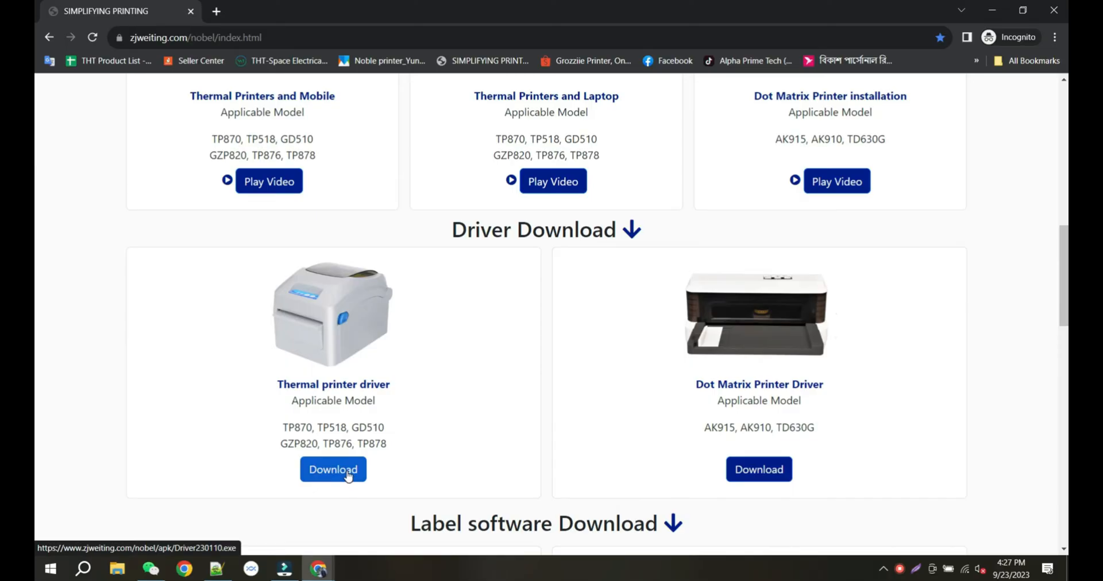
Download the thermal printer driver Driver230110.exe and save it to Downloads
click(333, 470)
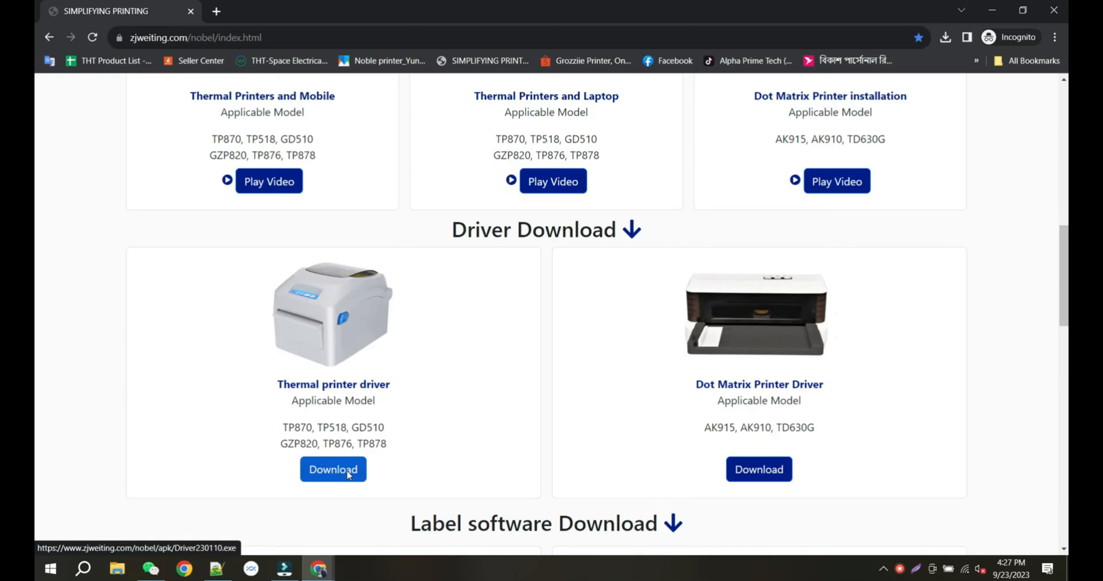
click(333, 469)
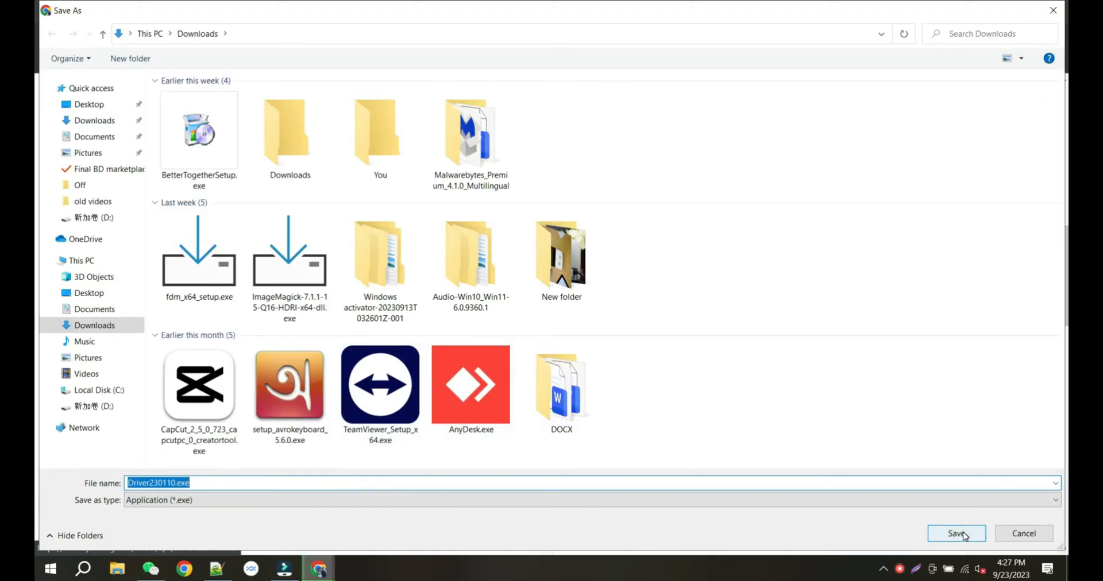
click(955, 533)
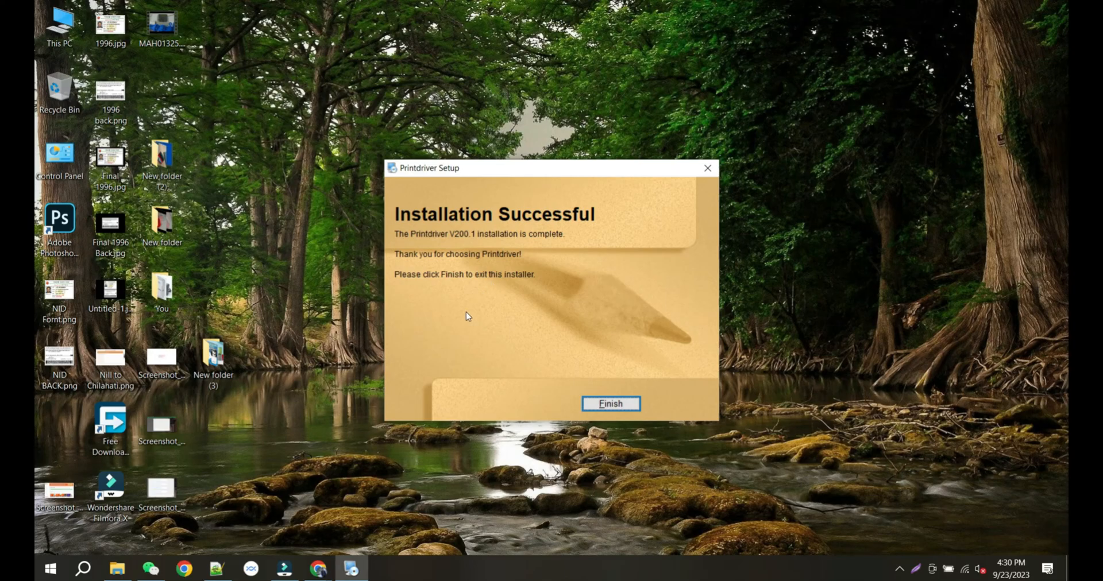
Finish the successful Printdriver installation and exit the installer
click(610, 403)
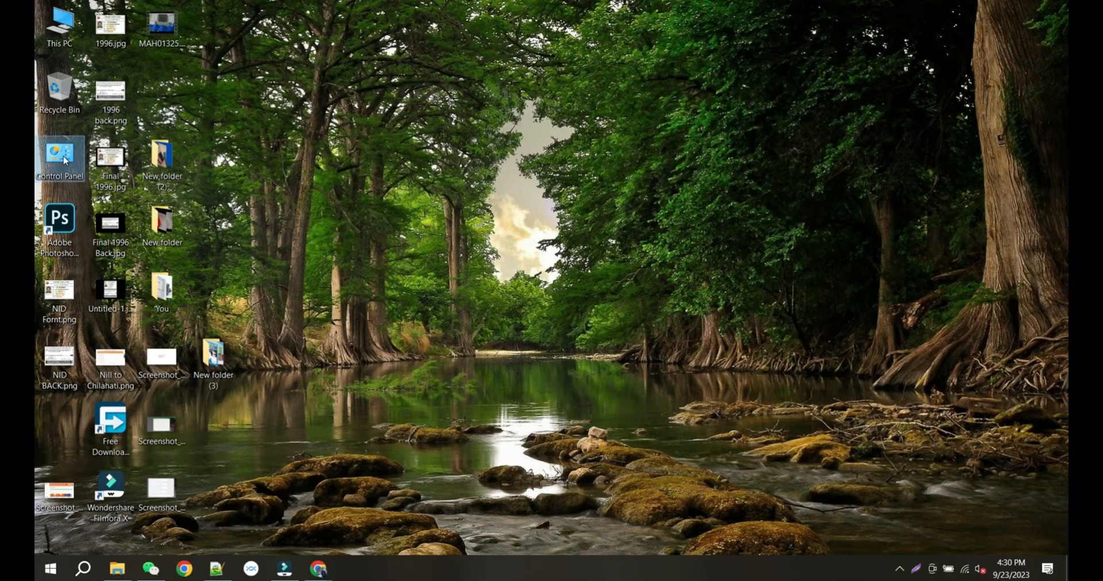
Reach Devices and Printers via Control Panel's Hardware and Sound, showing TP870G (Copy 1)
double_click(60, 159)
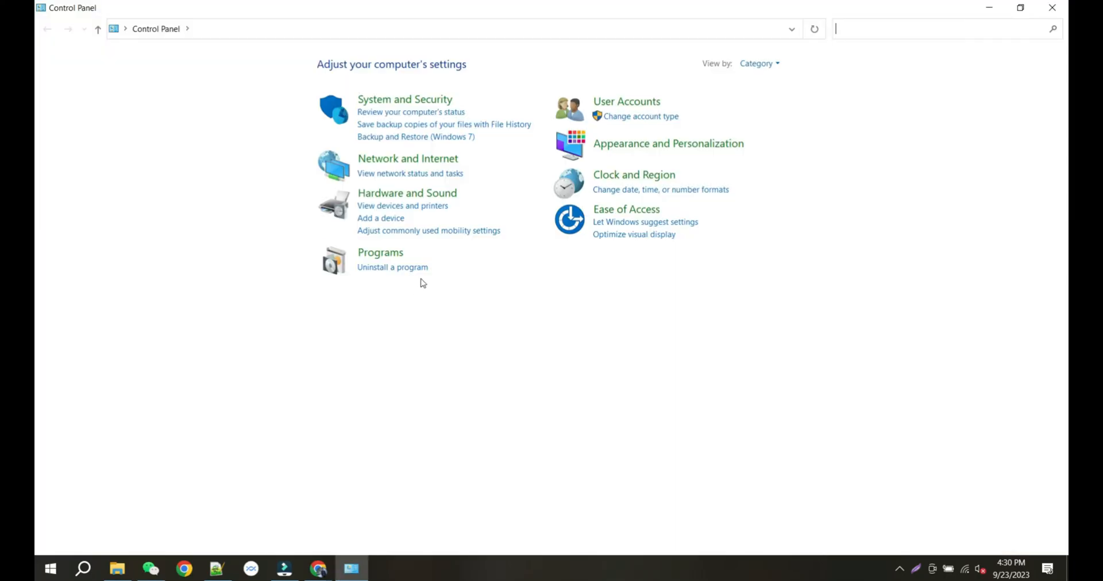
click(406, 193)
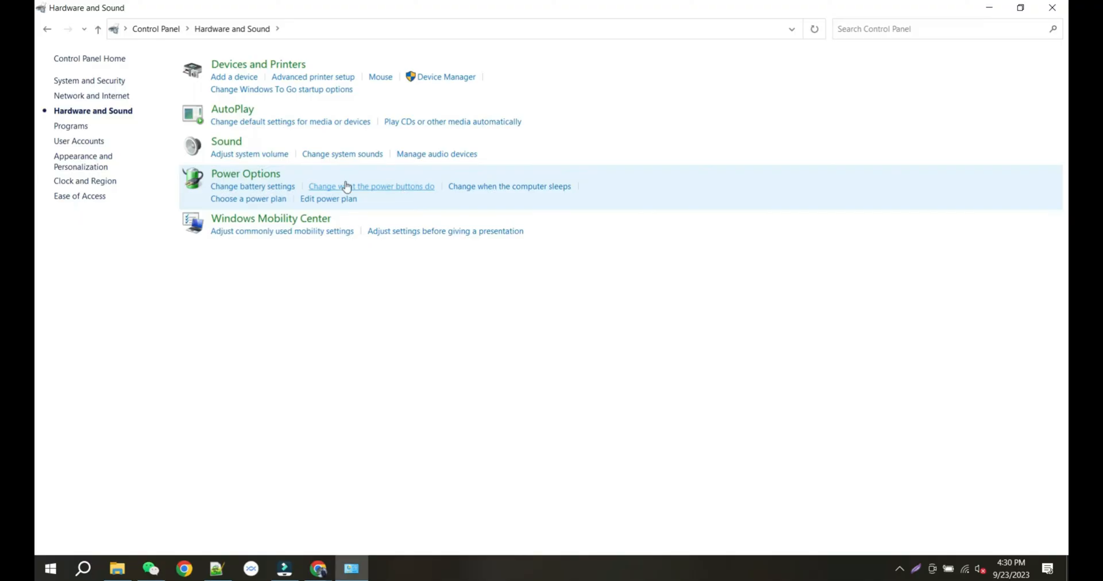
mouse_move(258, 67)
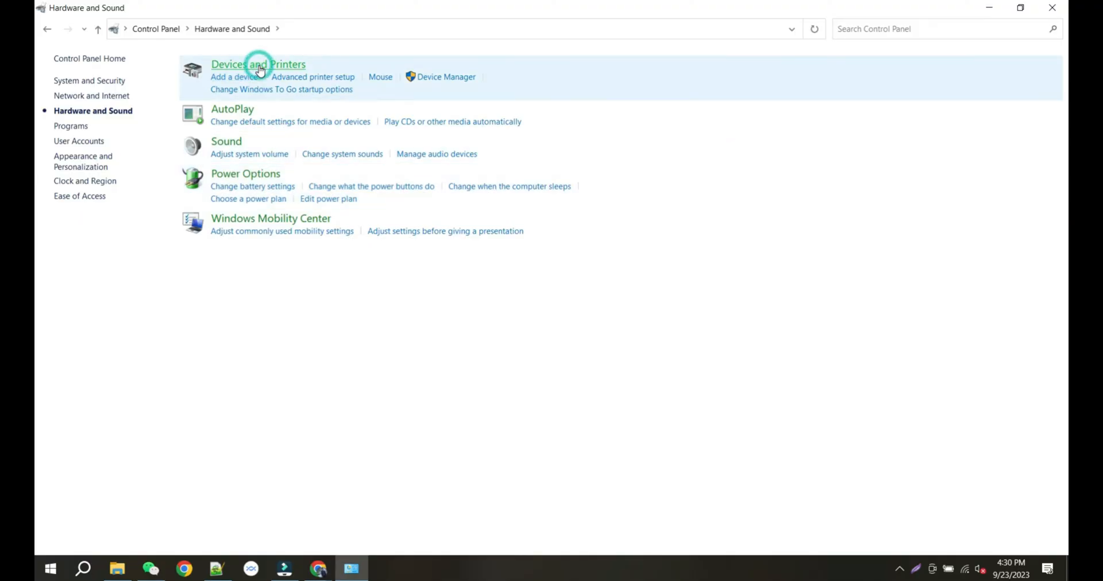
click(257, 64)
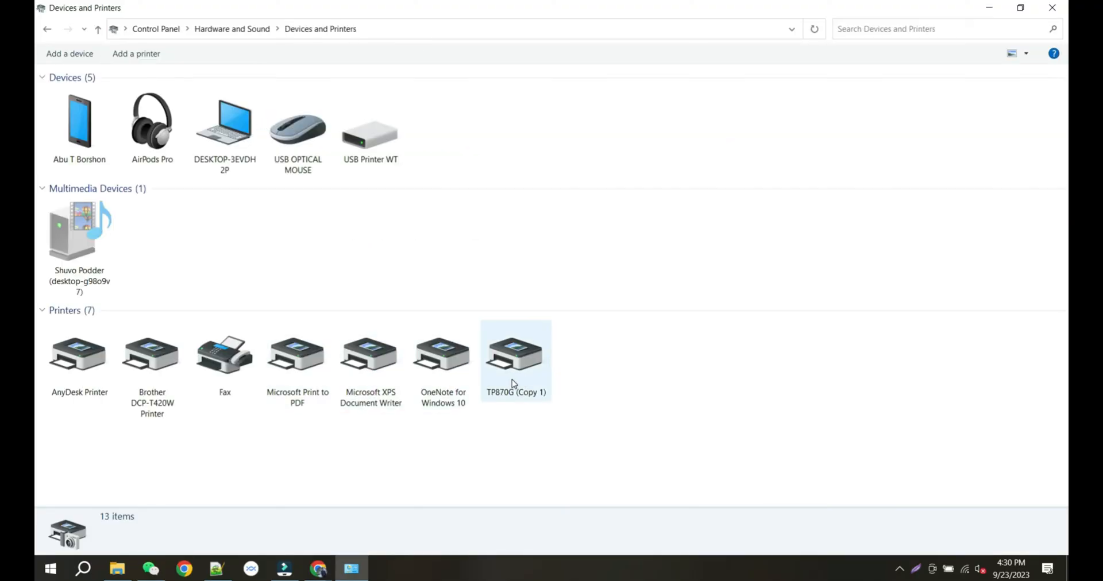
right_click(515, 351)
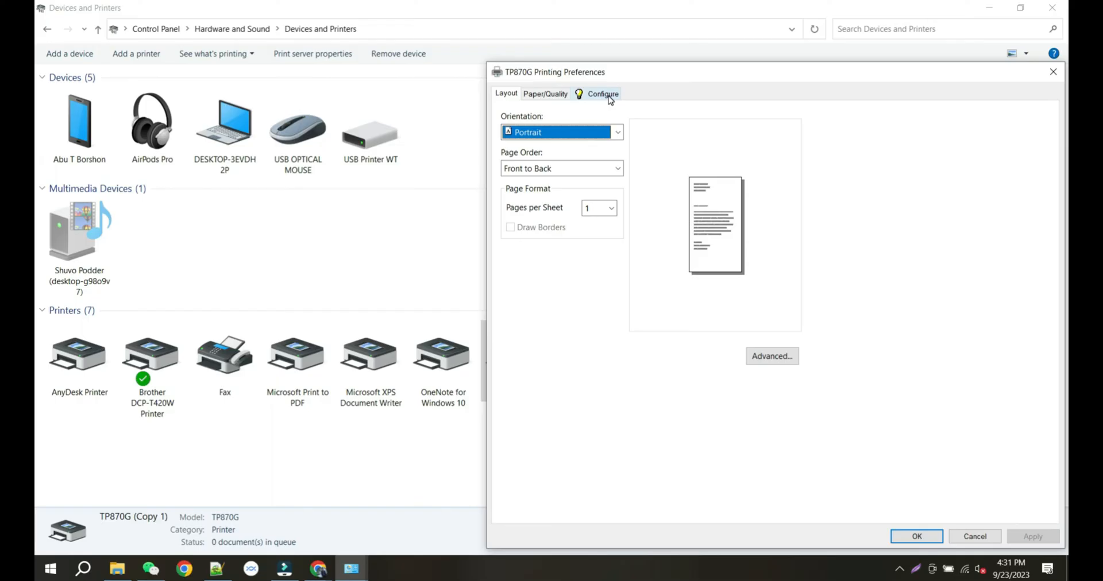
click(602, 93)
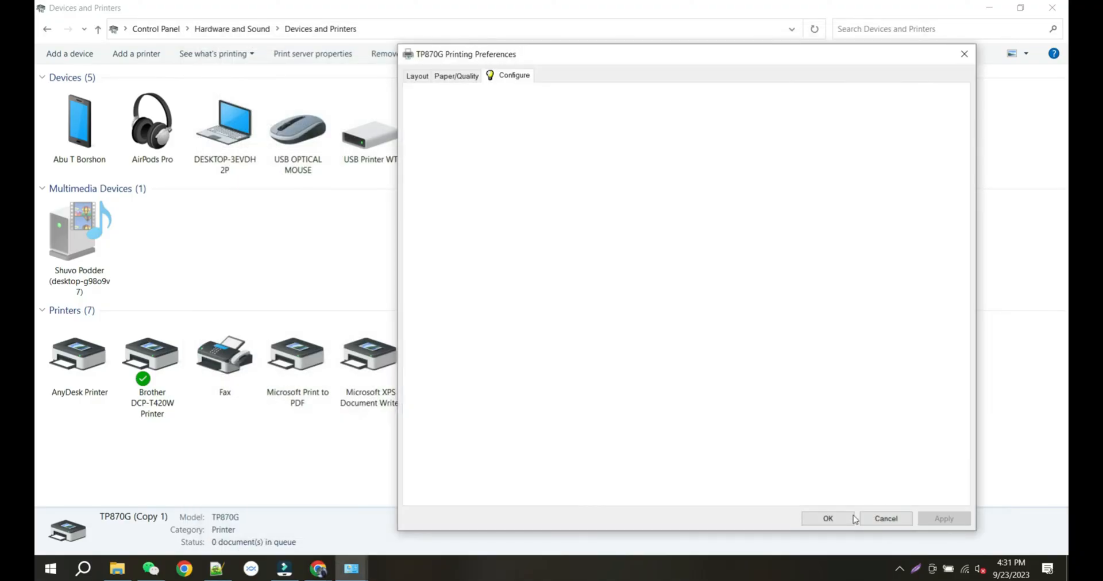
click(828, 518)
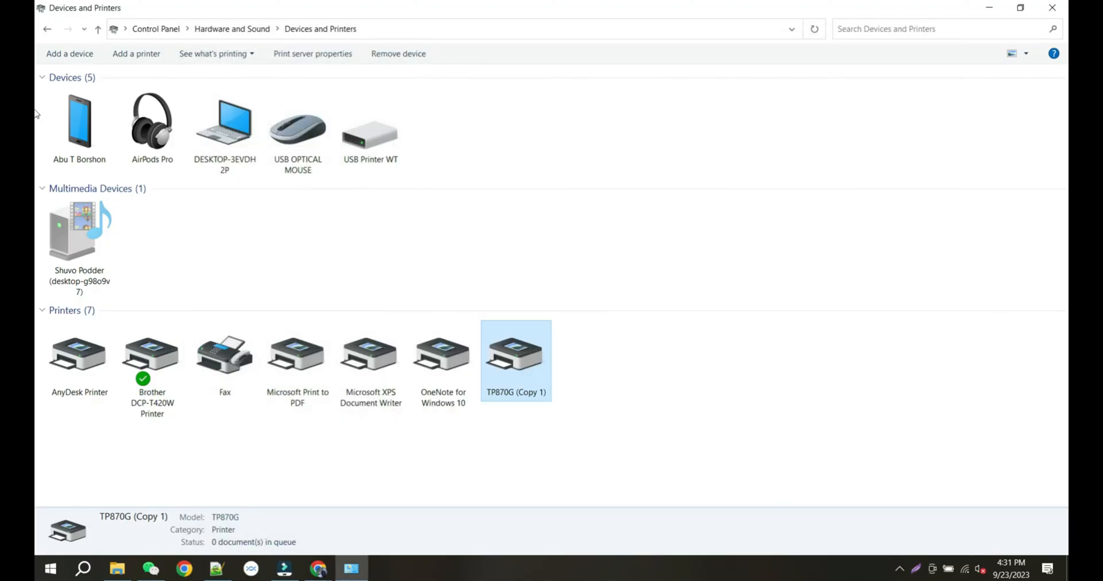
Bring up the shipping label PDF's print settings and choose TP870G as the printer
click(350, 567)
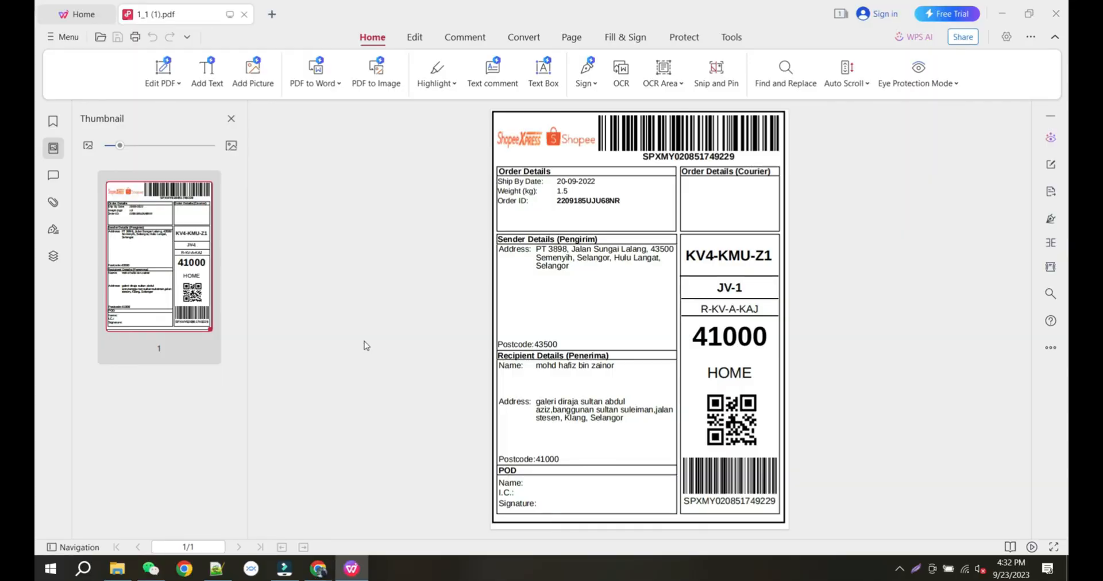
click(134, 37)
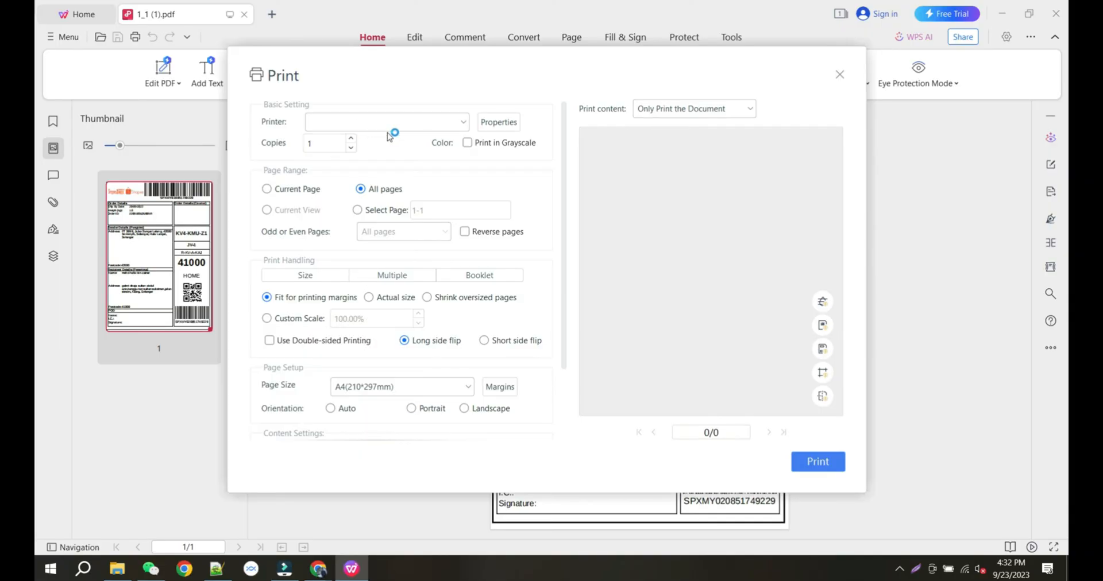
click(386, 122)
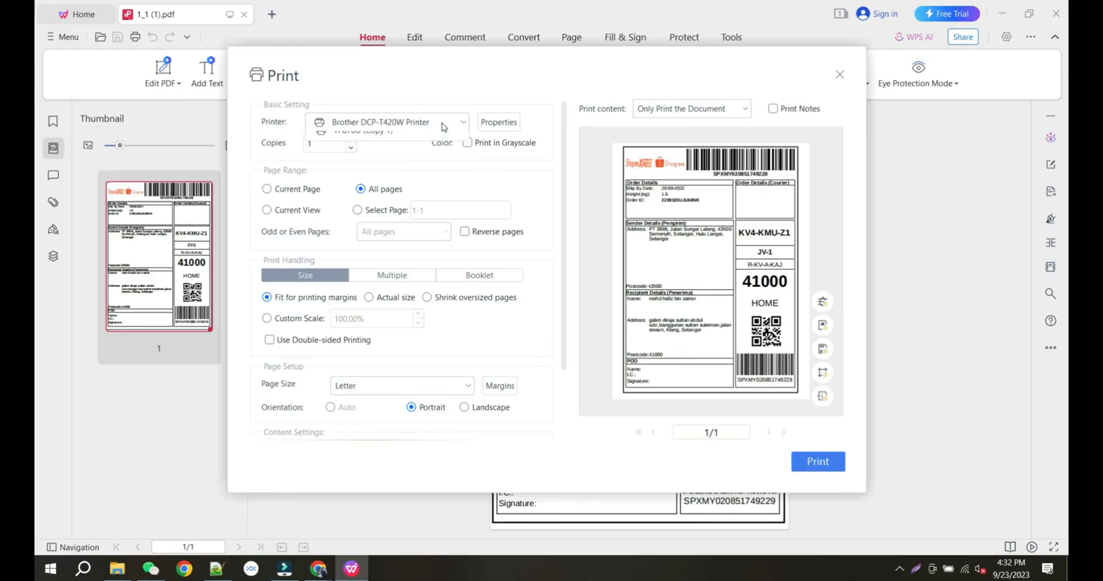
click(462, 122)
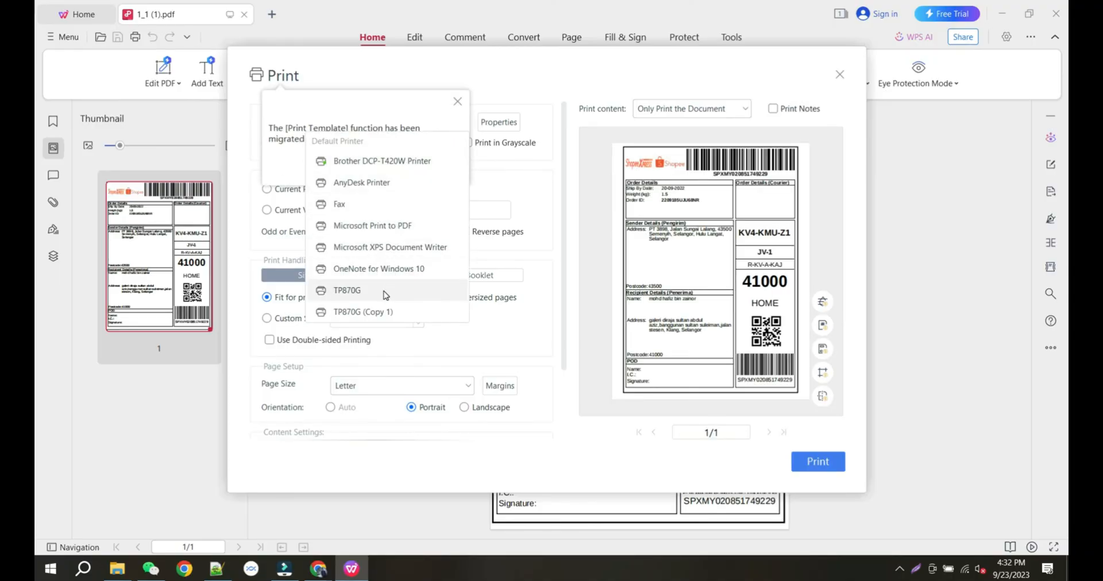
click(347, 290)
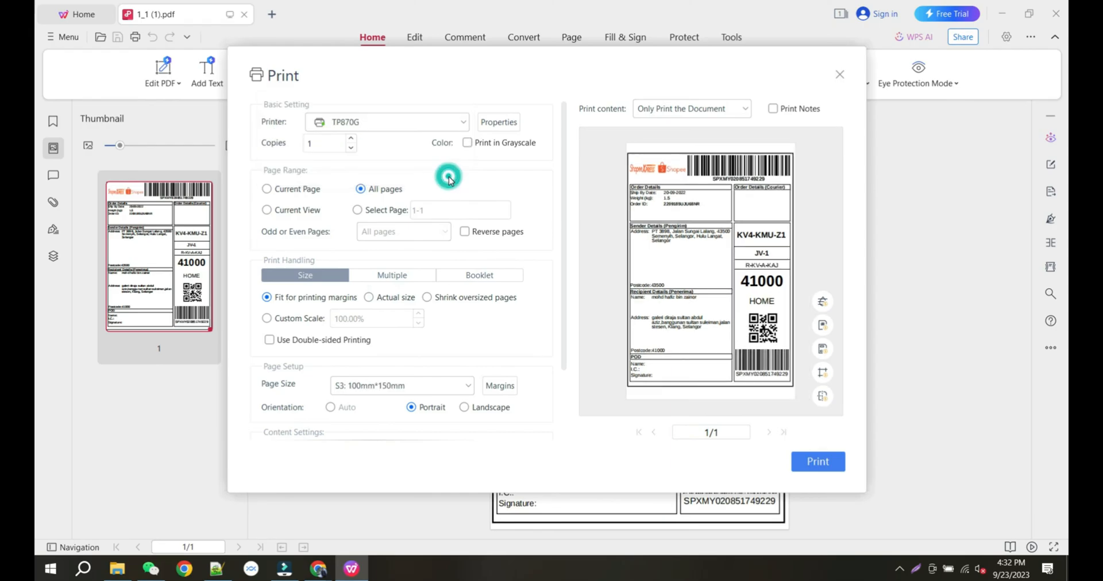